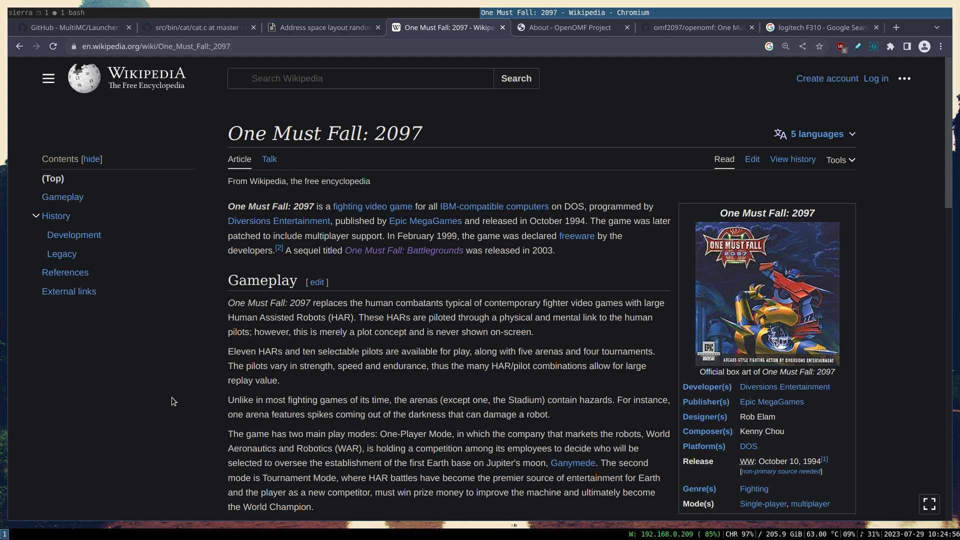
pyautogui.moveTo(329, 305)
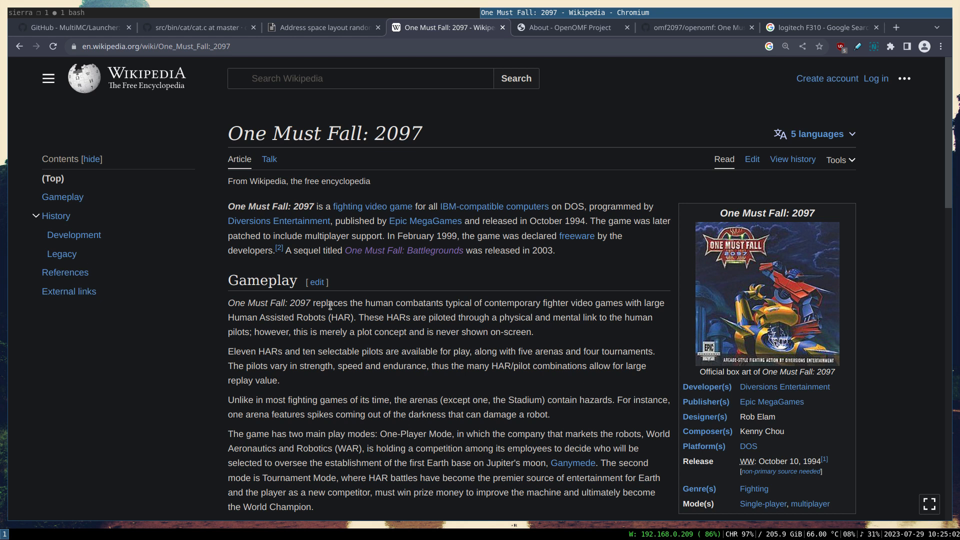
pyautogui.moveTo(569, 27)
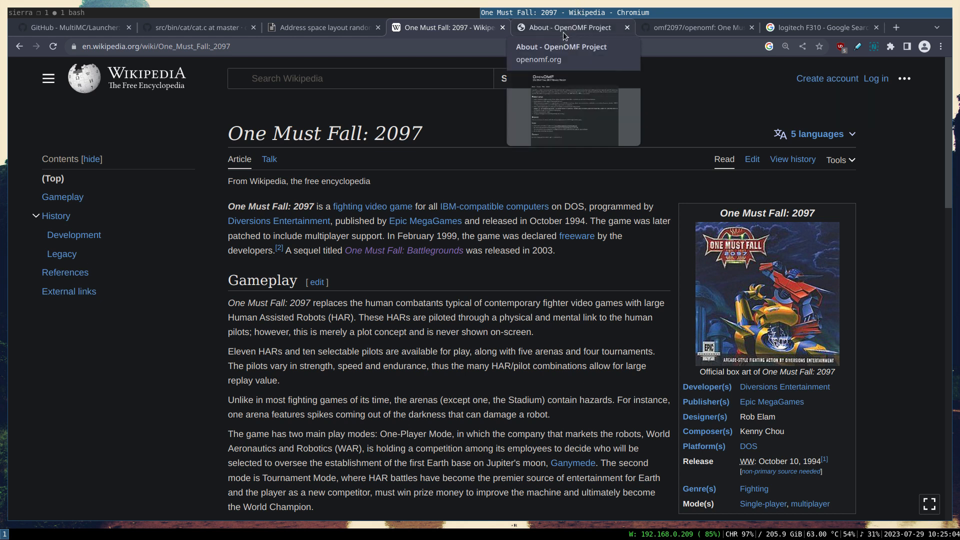
# Switch from the Wikipedia article to the OpenOMF project's About page
pyautogui.click(569, 27)
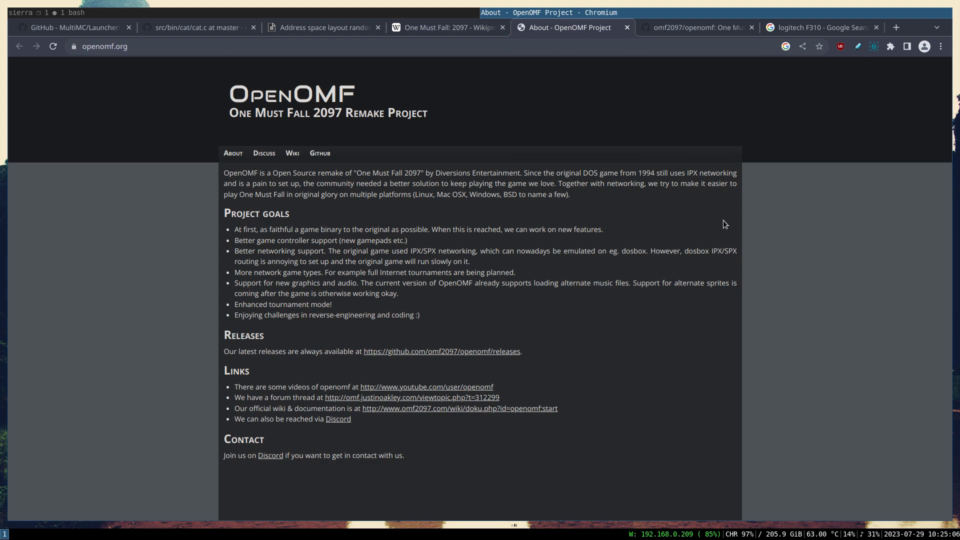
pyautogui.moveTo(795, 296)
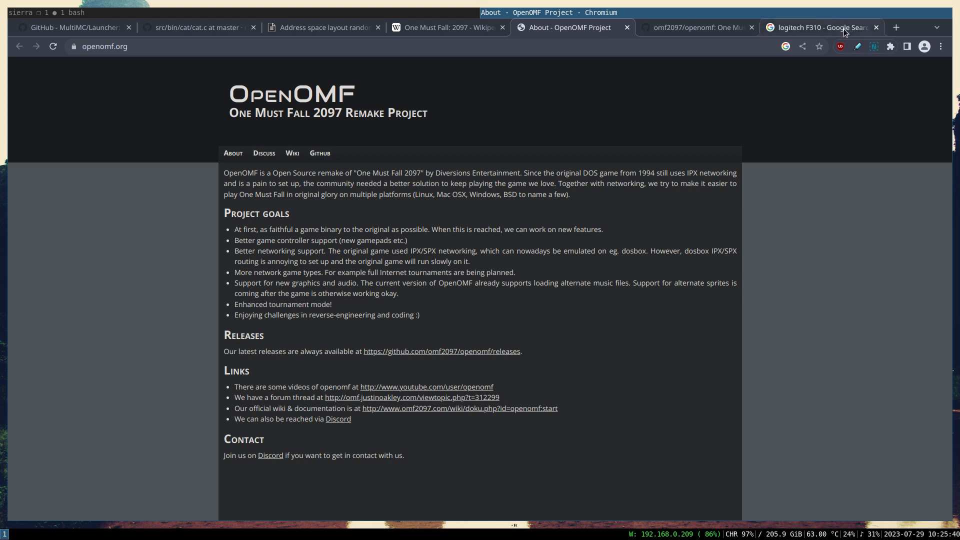
# Bring up the Google image results for the Logitech F310 gamepad
pyautogui.click(817, 27)
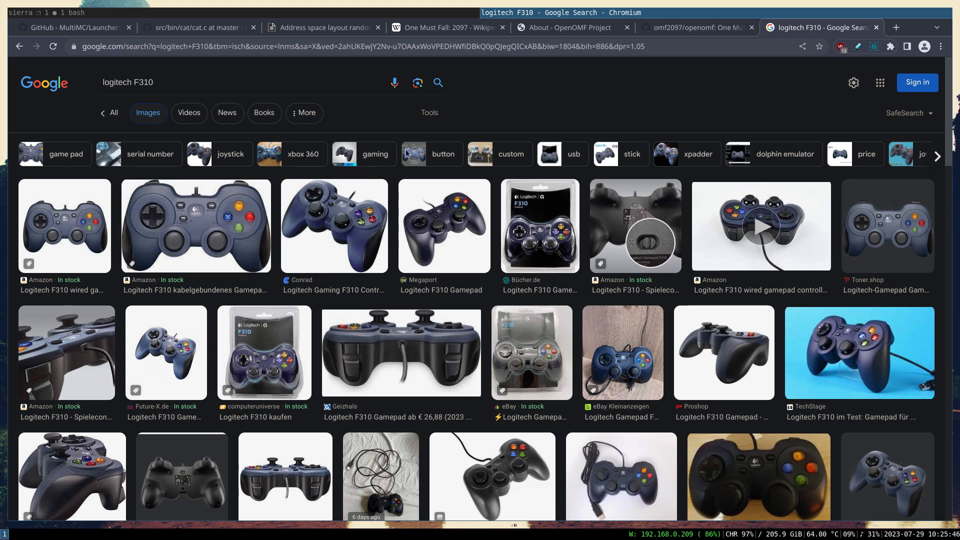
pyautogui.moveTo(562, 106)
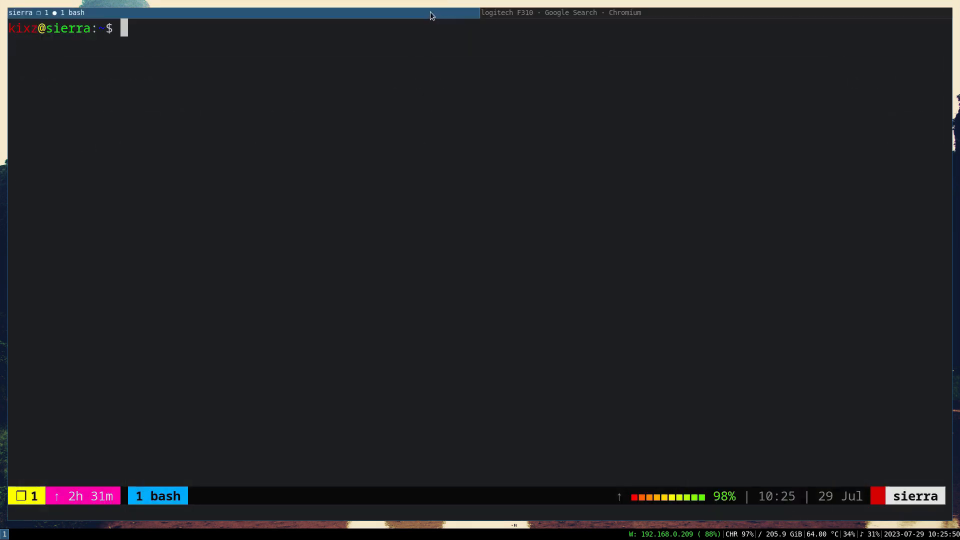
pyautogui.moveTo(443, 127)
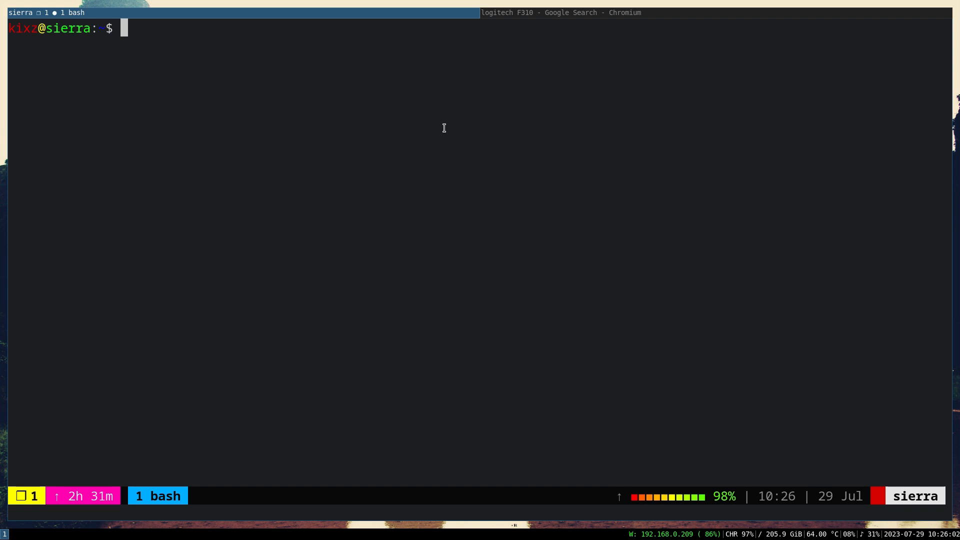
# Install the openomf package with 'doas pkg_add openomf'
pyautogui.write('doa')
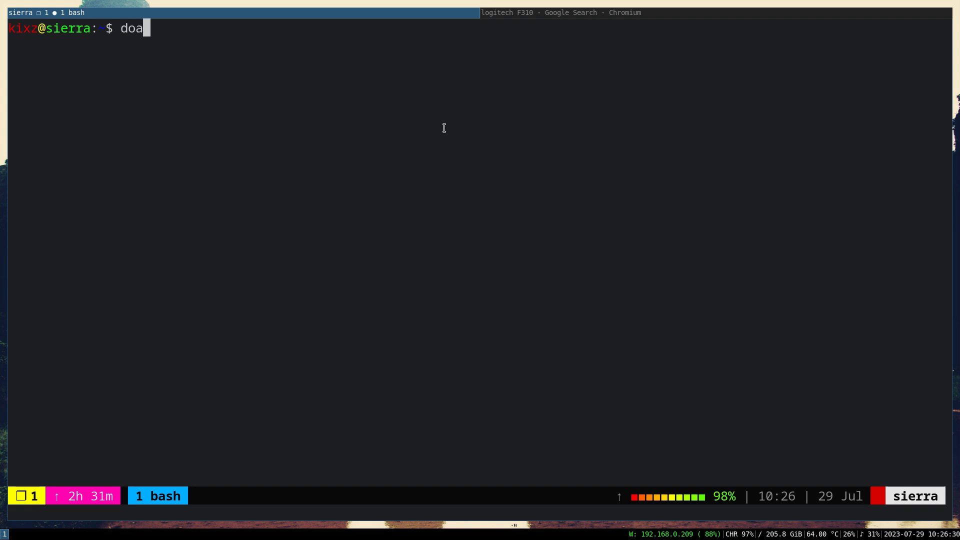
pyautogui.write('s pkg_add')
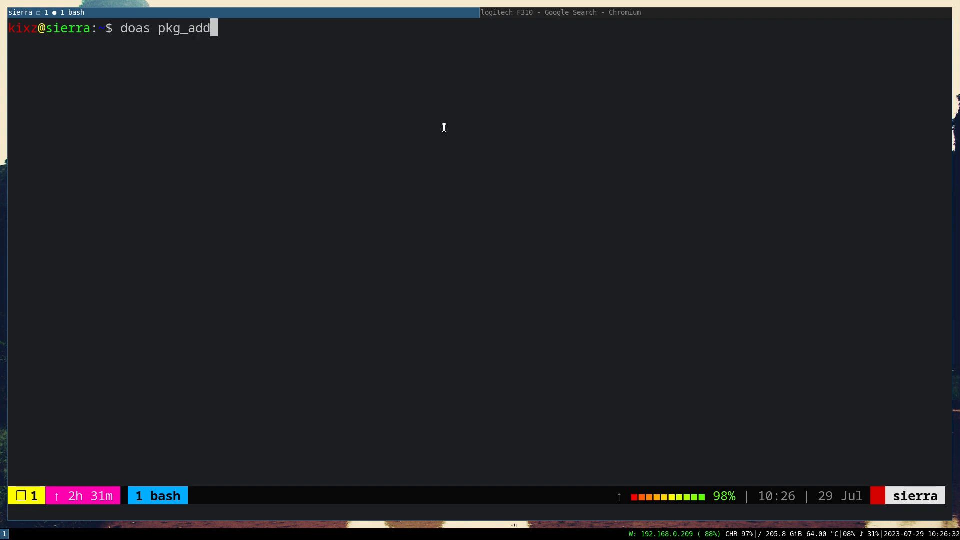
pyautogui.write('openo')
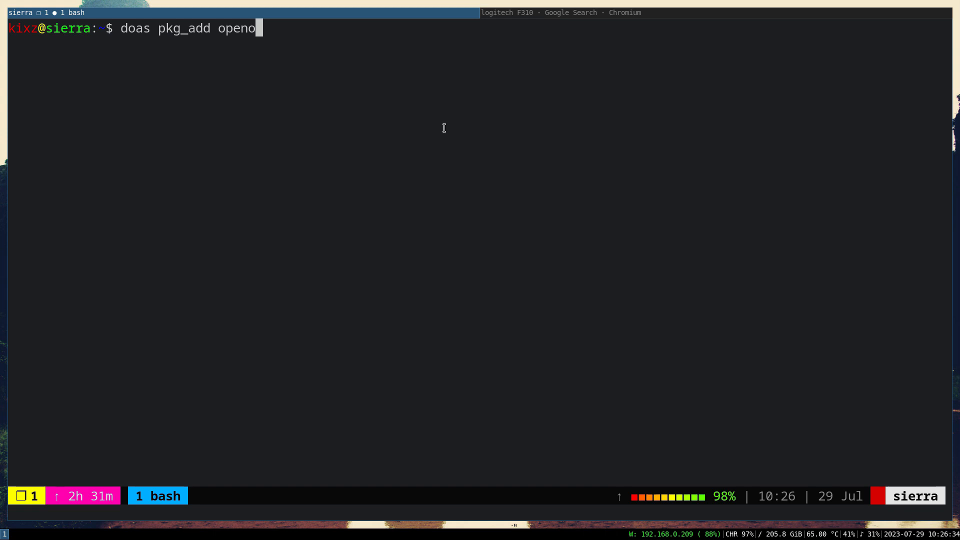
pyautogui.write('mf')
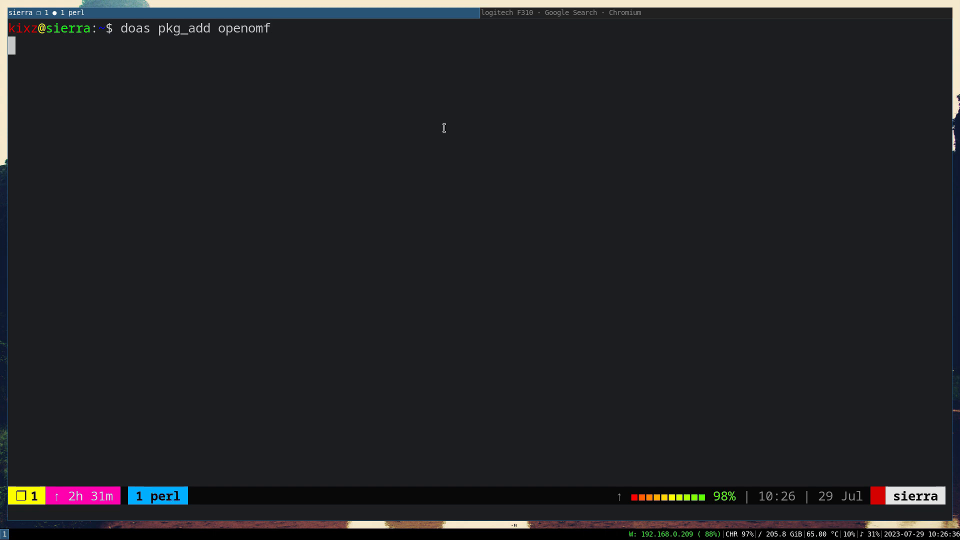
pyautogui.press('Return')
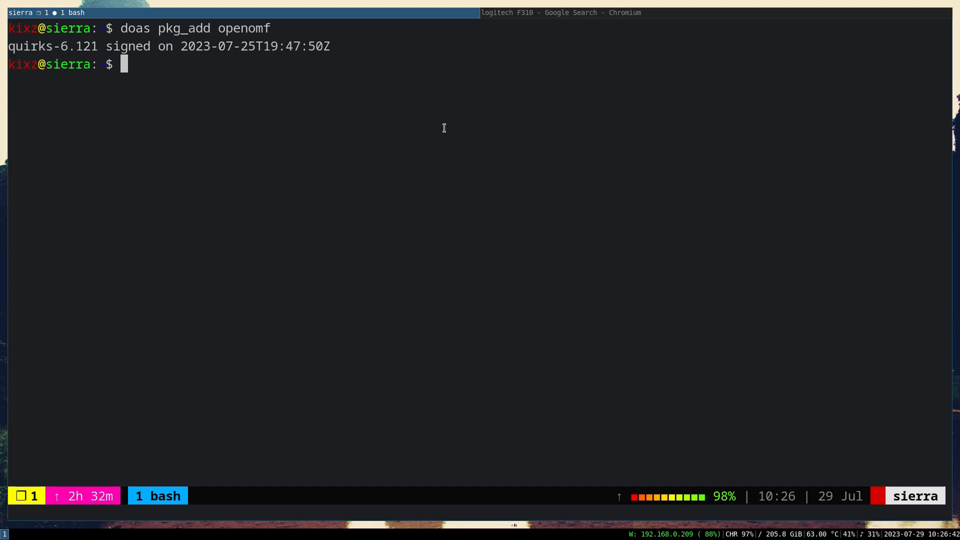
# Print the openomf package readme from /usr/local/share/doc/pkg-readmes
pyautogui.write('cat')
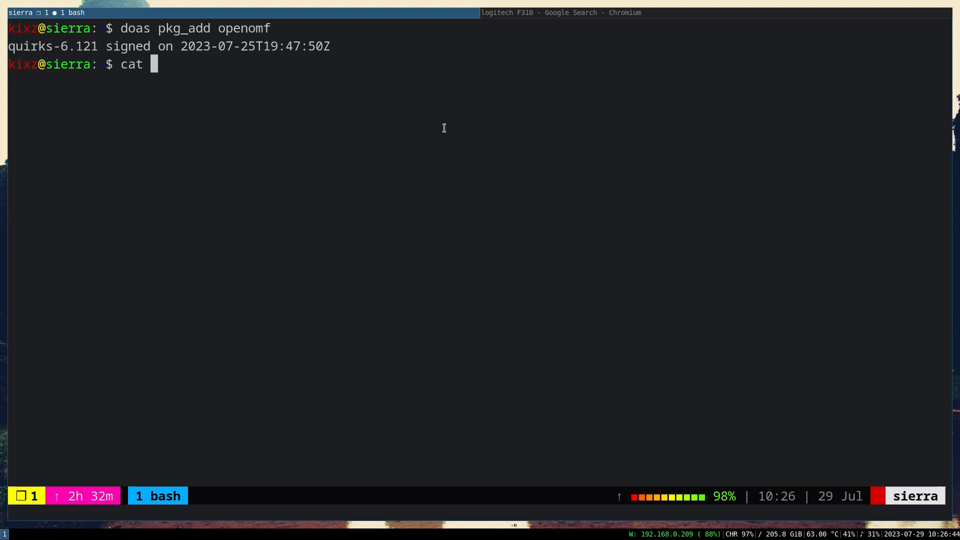
pyautogui.write('/usr/local/share/')
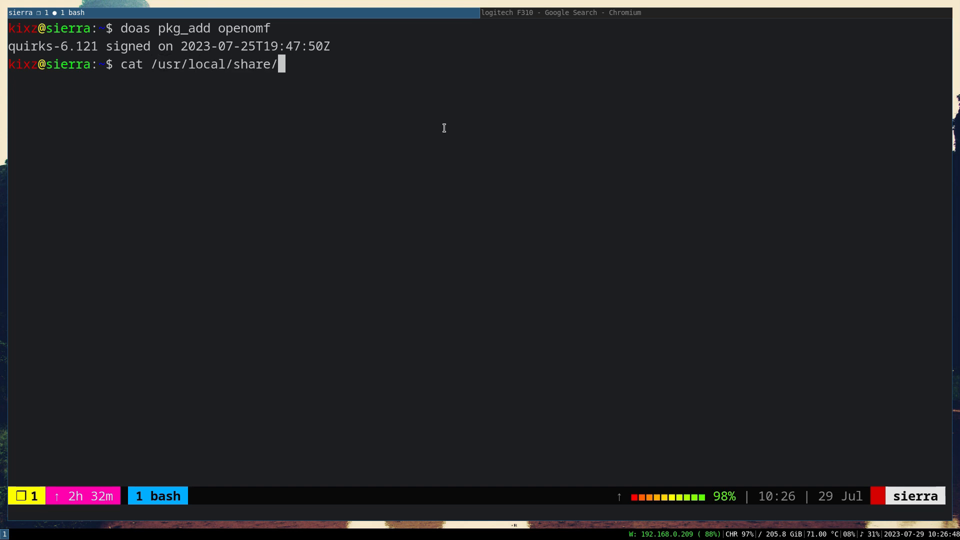
pyautogui.write('doc')
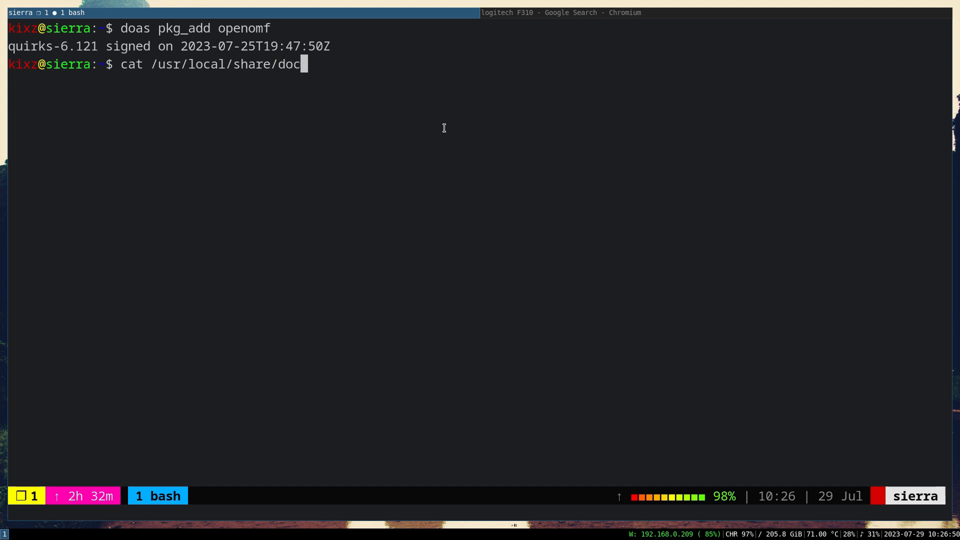
pyautogui.write('/pkg-readmes/r')
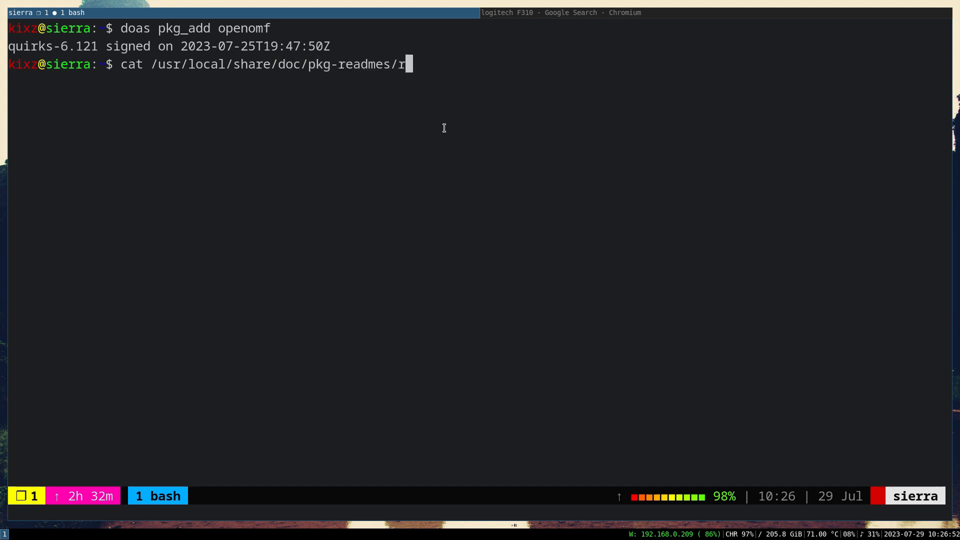
pyautogui.write('open')
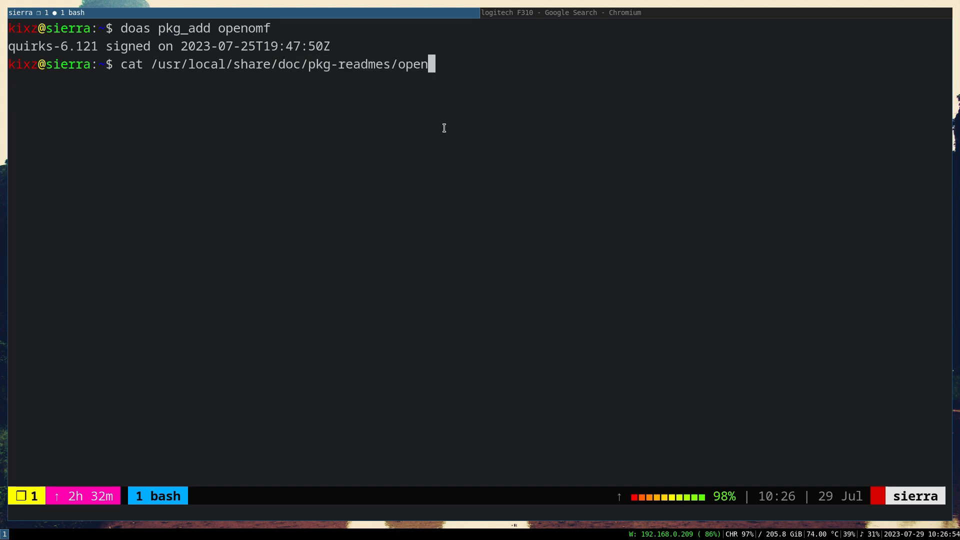
pyautogui.write('m')
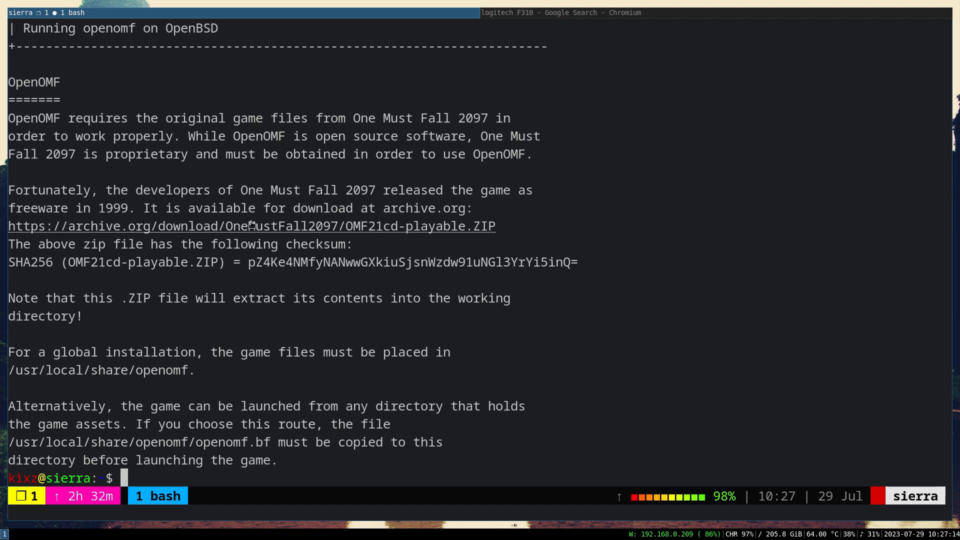
pyautogui.moveTo(282, 388)
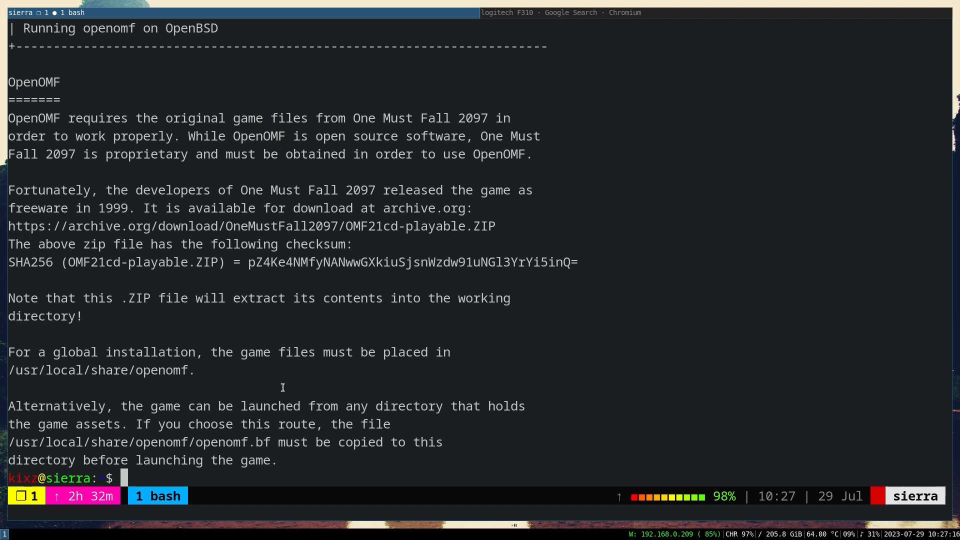
pyautogui.moveTo(451, 239)
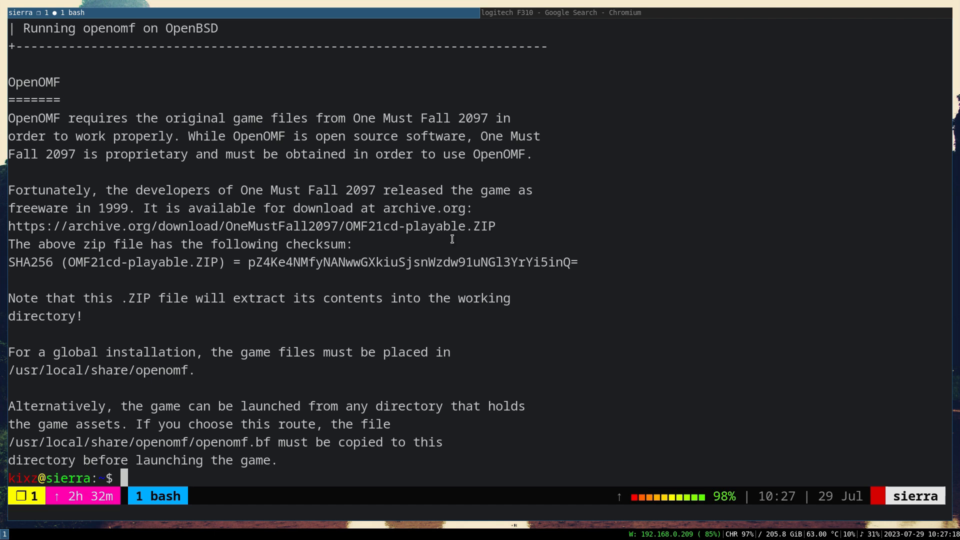
pyautogui.moveTo(512, 225)
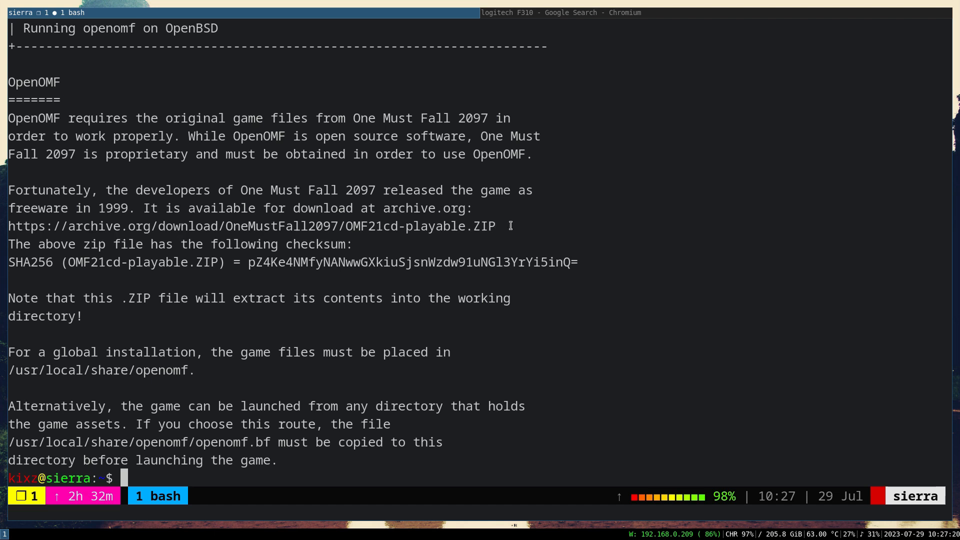
pyautogui.moveTo(4, 225)
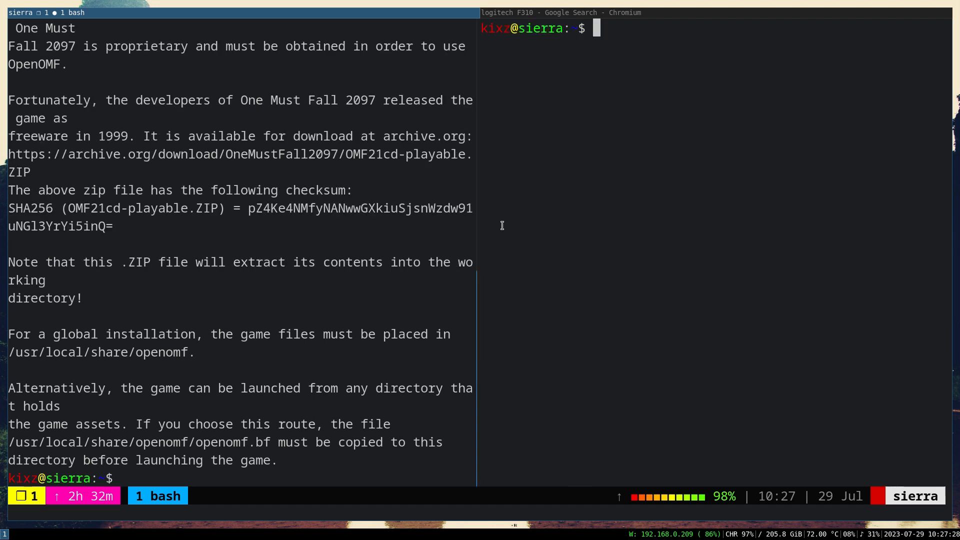
# Download OMF21cd-playable.ZIP from archive.org into /tmp with wget
pyautogui.write('cd /tmp/')
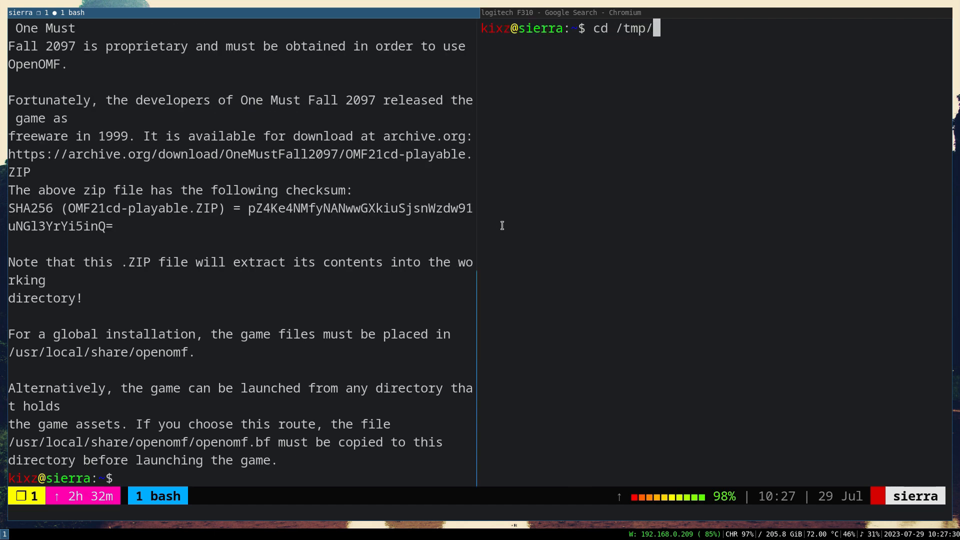
pyautogui.write("wget '")
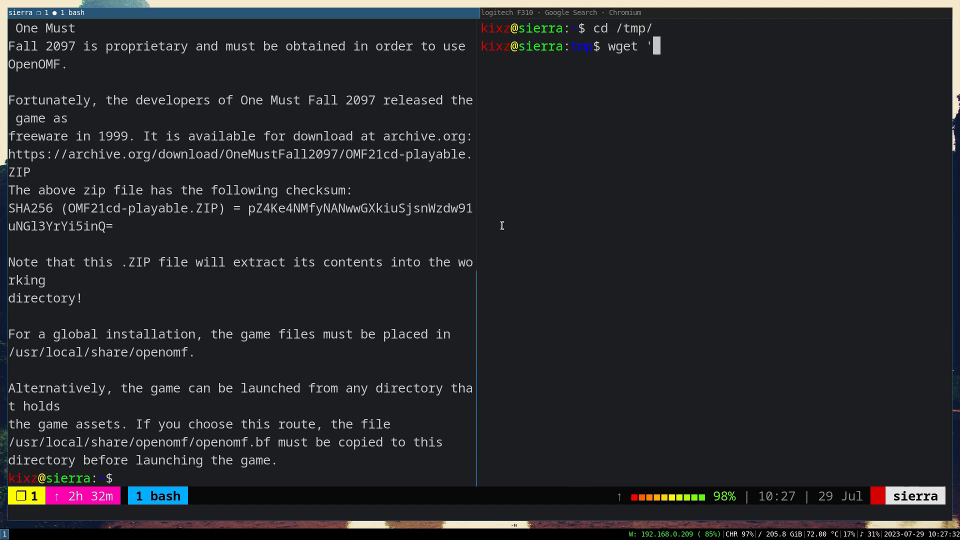
pyautogui.write('https://archive.org/download/OneMustFall2097/OMF21cd-playable.ZIP')
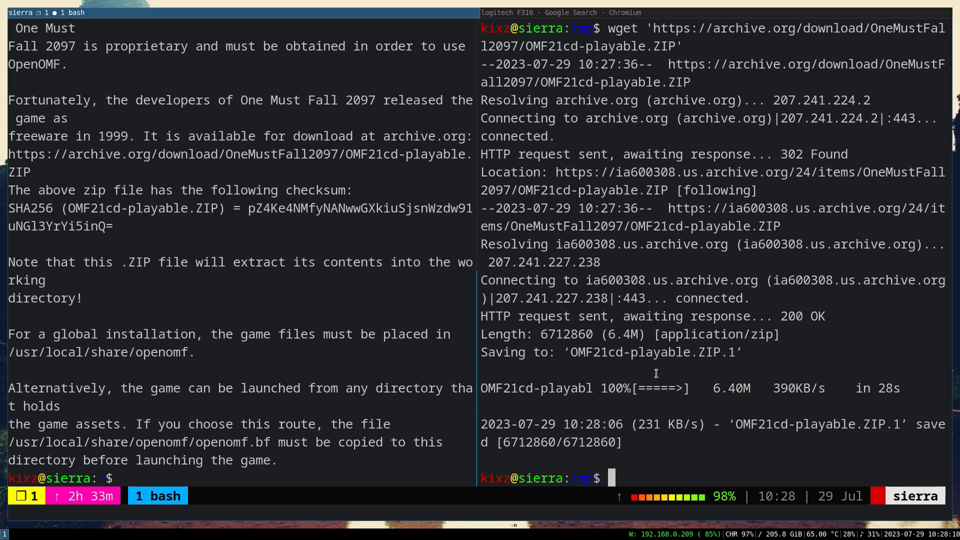
pyautogui.moveTo(167, 413)
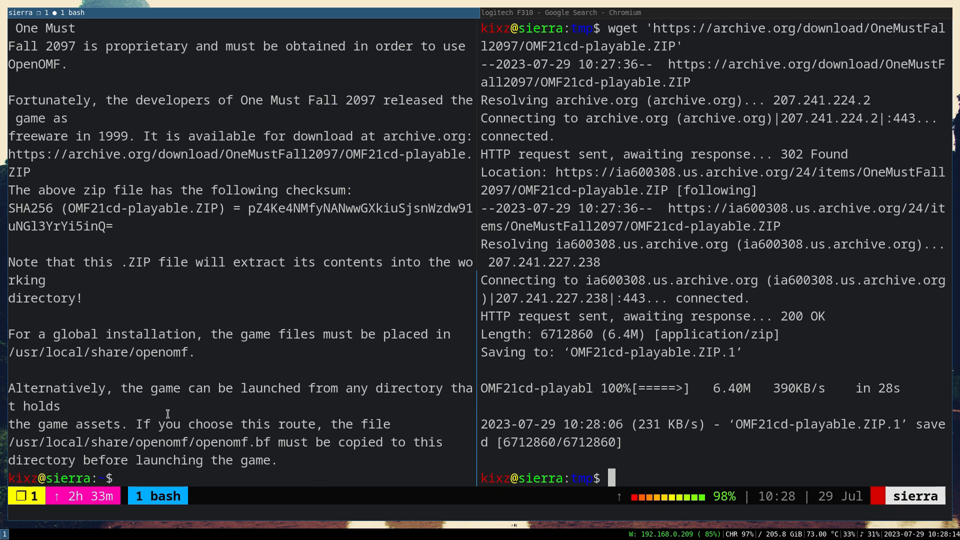
pyautogui.moveTo(778, 372)
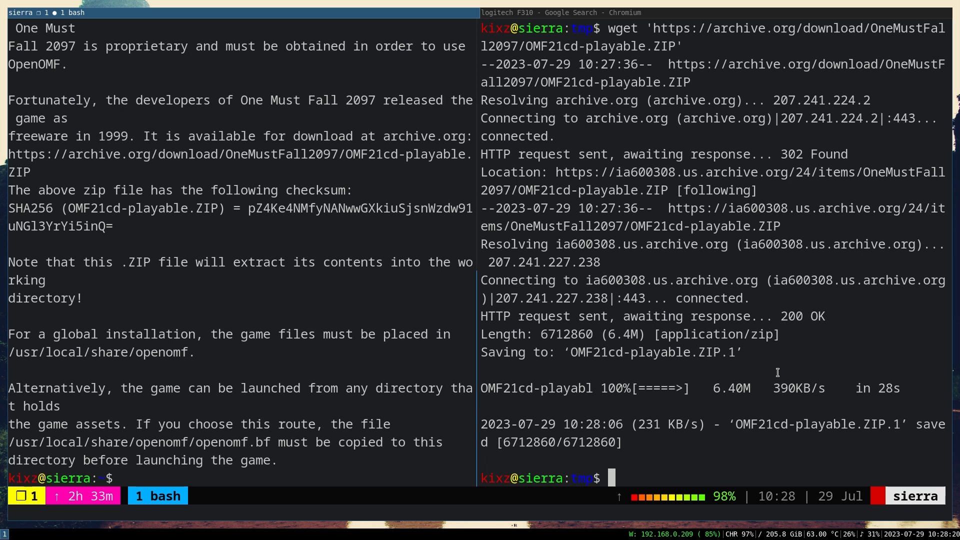
# Extract OMF21cd-playable.ZIP into /usr/local/share/openomf with doas unzip
pyautogui.write('doas')
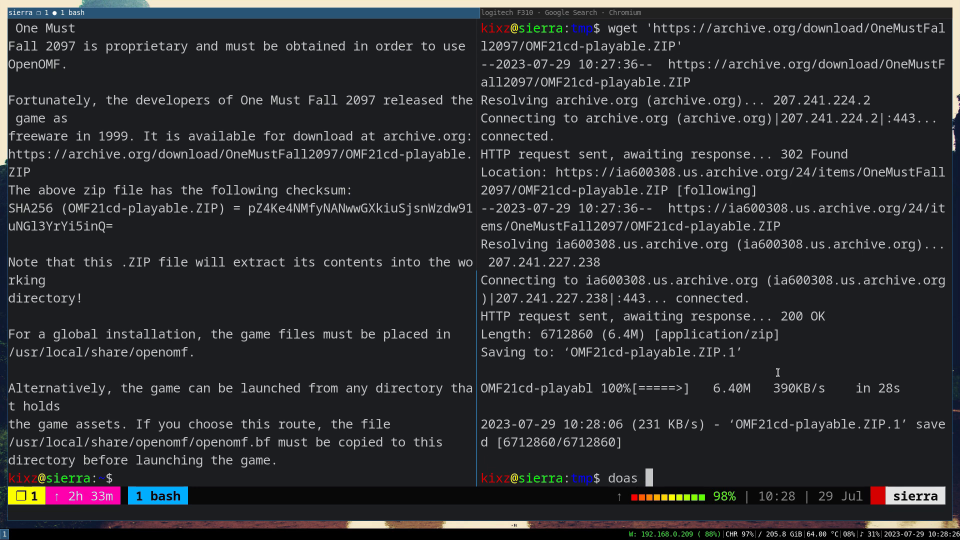
pyautogui.write('unzip O')
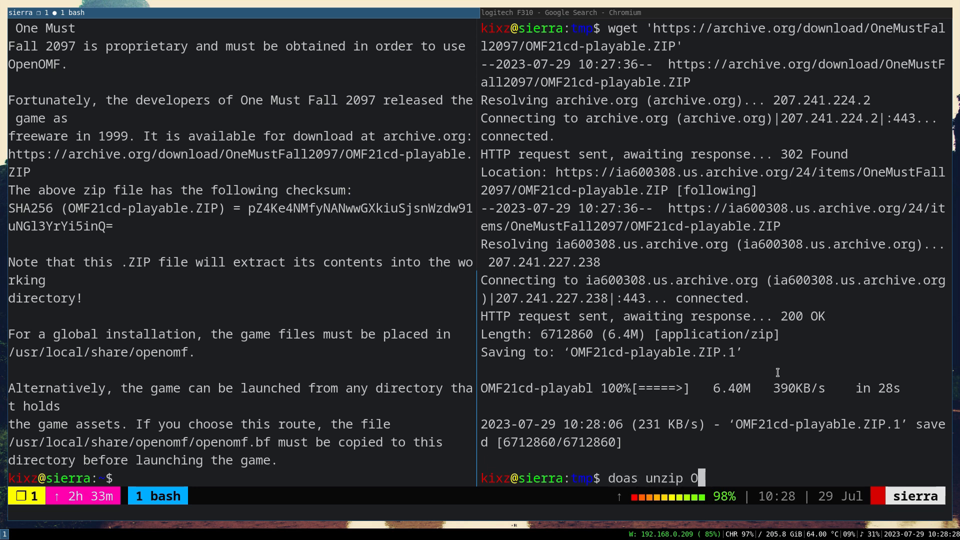
pyautogui.write('MF21cd-playable.ZIP')
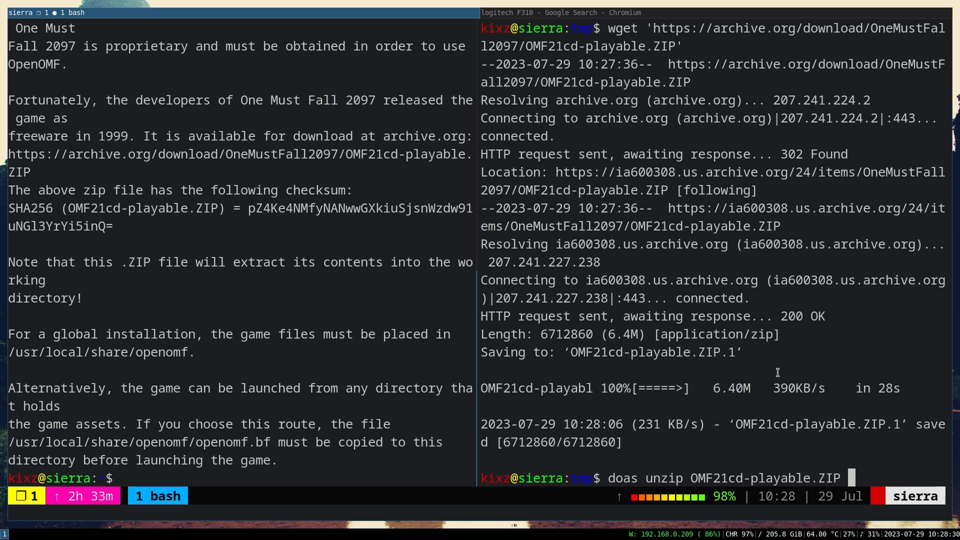
pyautogui.write('-d /usr/local/')
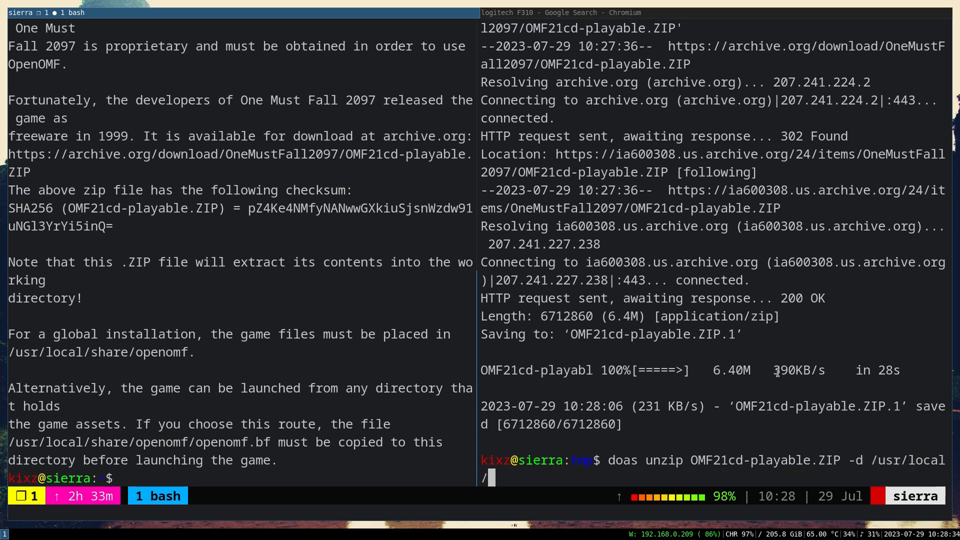
pyautogui.write('share/op')
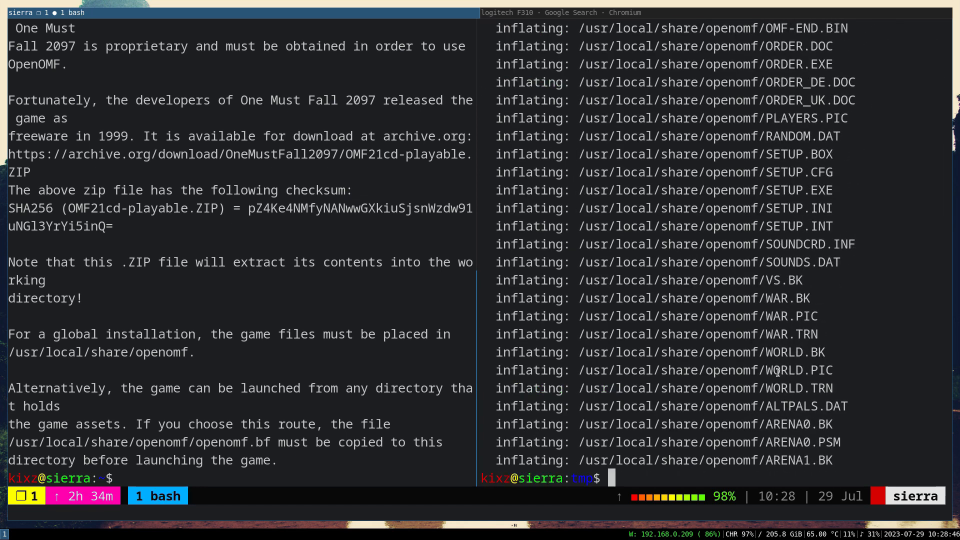
# Change into the /usr/local/share/openomf directory
pyautogui.write('cd /u')
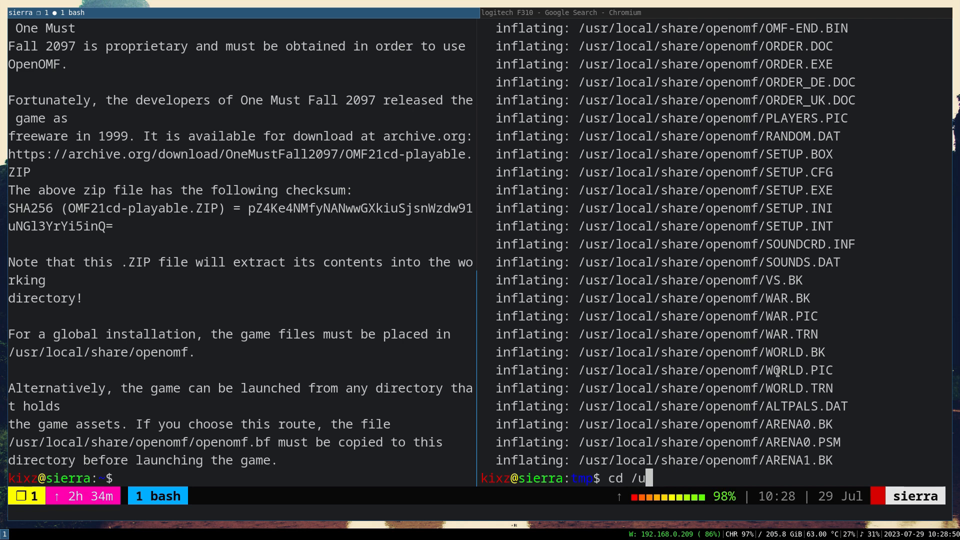
pyautogui.write('sr/local/')
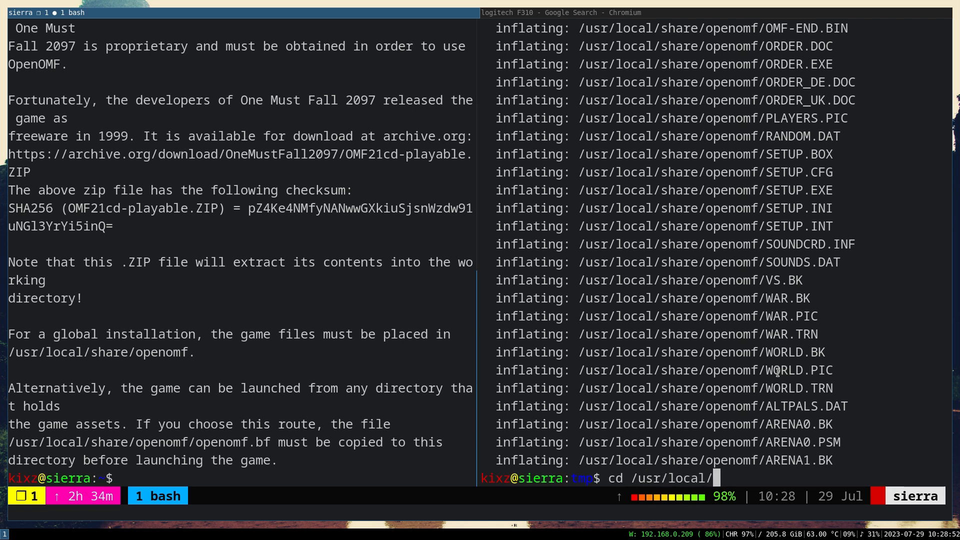
pyautogui.write('share/open')
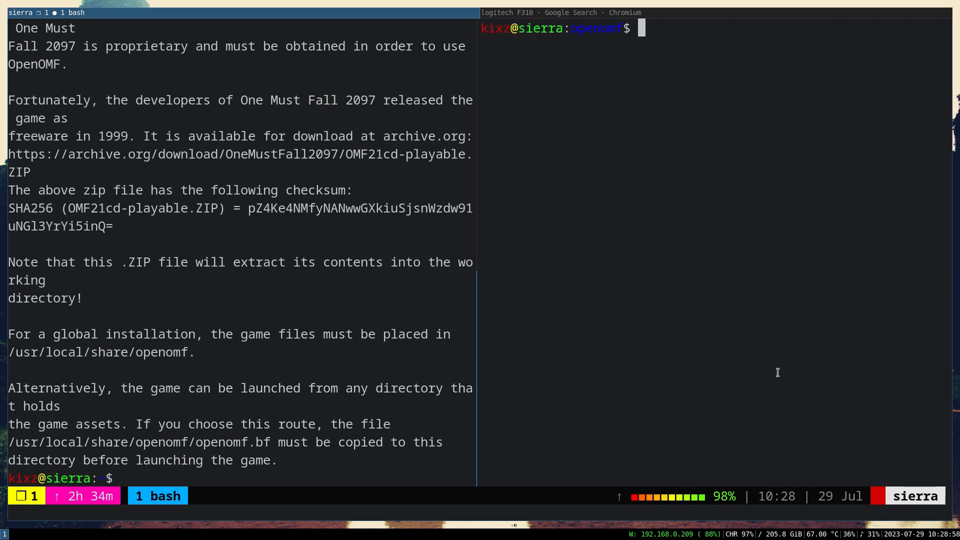
# Start the game by running openomf from the terminal
pyautogui.write('open')
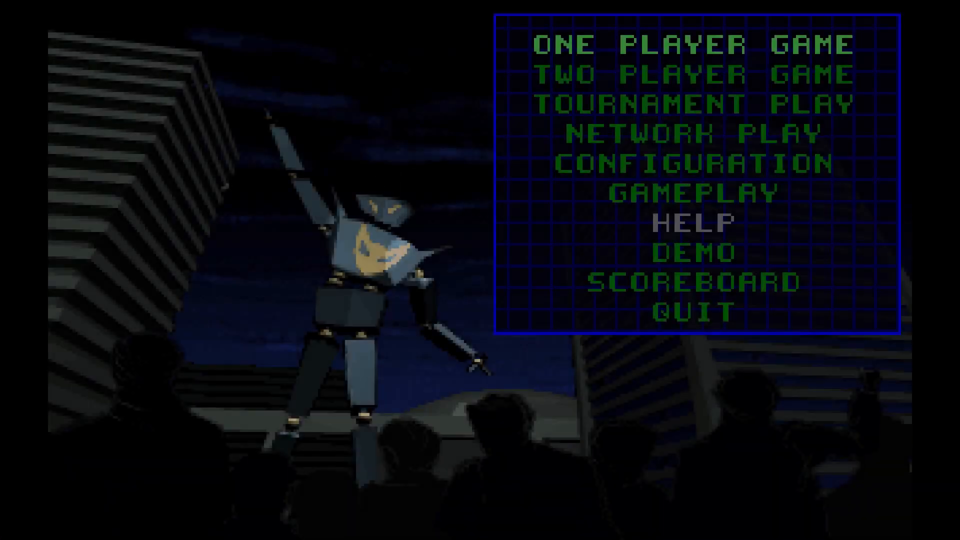
pyautogui.moveTo(695, 192)
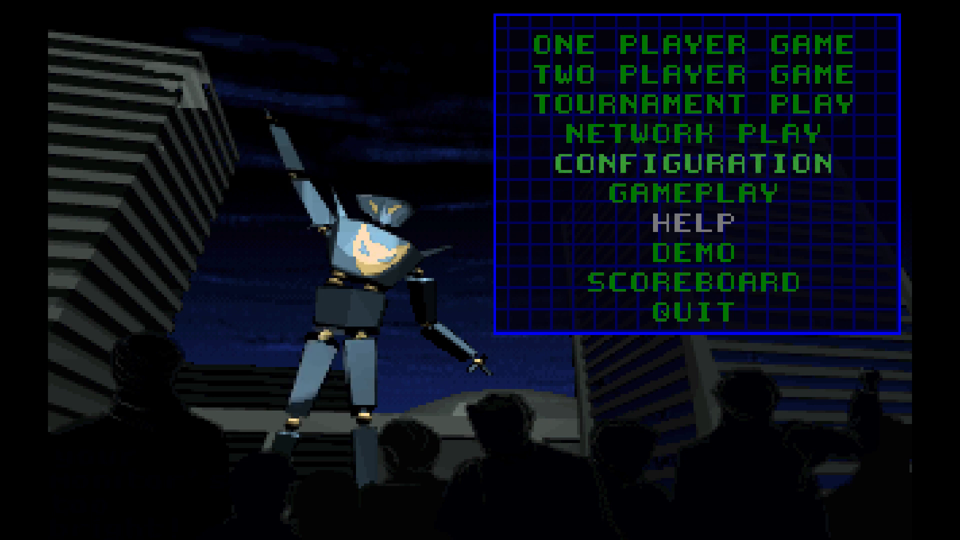
pyautogui.click(692, 163)
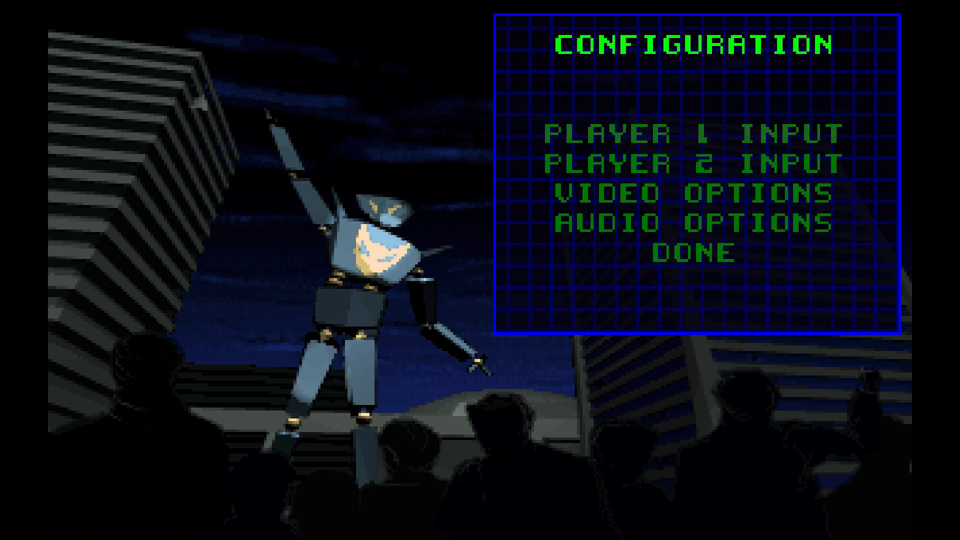
pyautogui.click(696, 133)
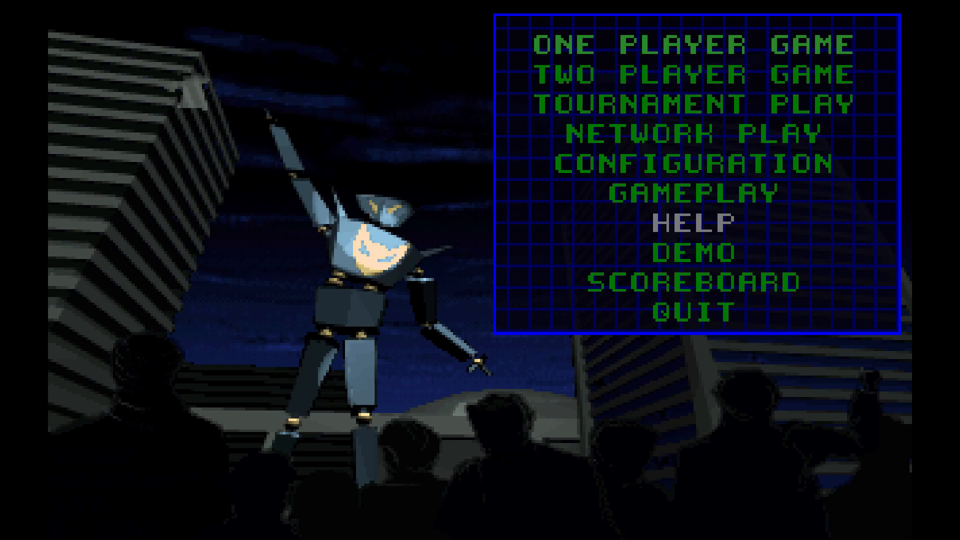
# Start a new game, play the fight, then quit back to the main menu
pyautogui.click(694, 43)
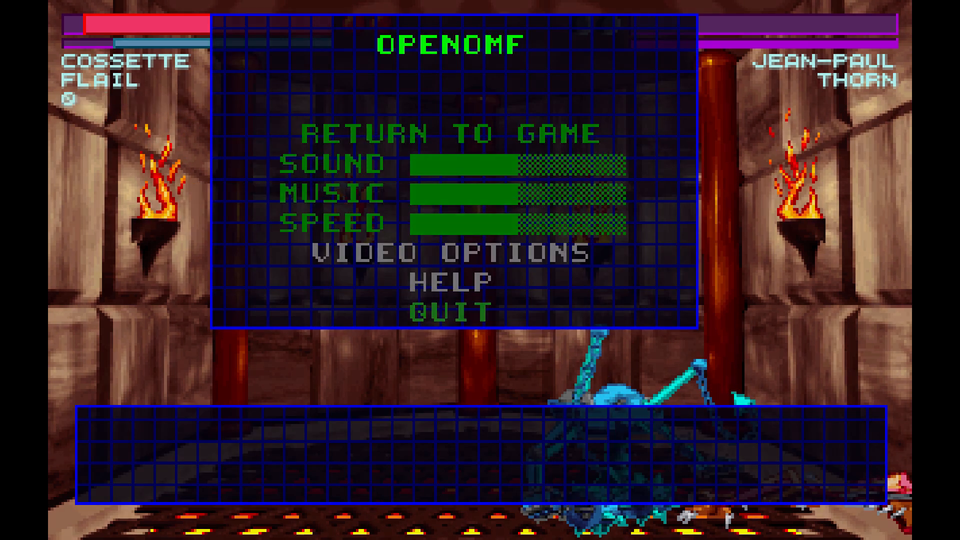
pyautogui.click(447, 311)
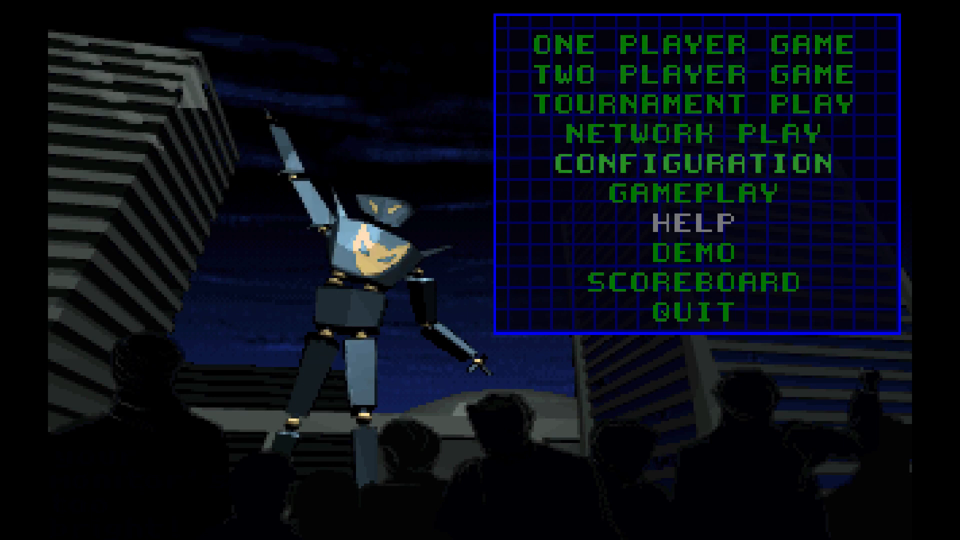